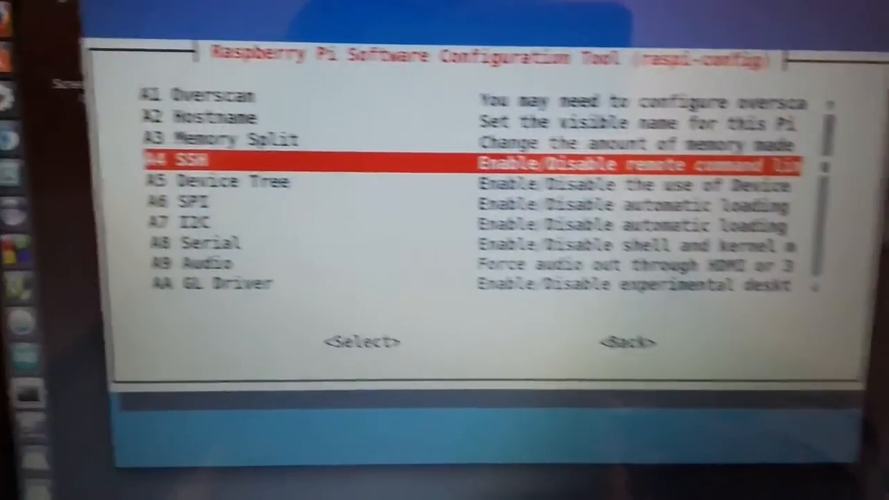
Enable the SSH server under A4 SSH and acknowledge the 'SSH server enabled' message
{"action": "left_click", "coordinate": [361, 341]}
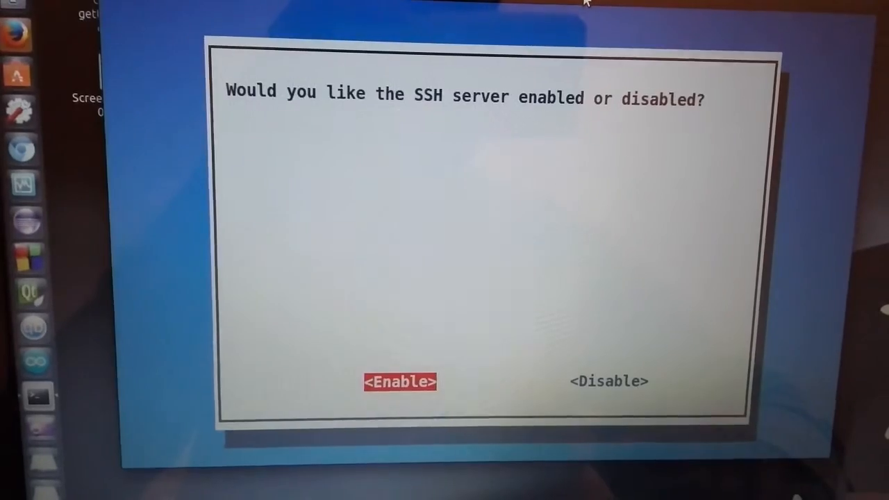
{"action": "left_click", "coordinate": [400, 381]}
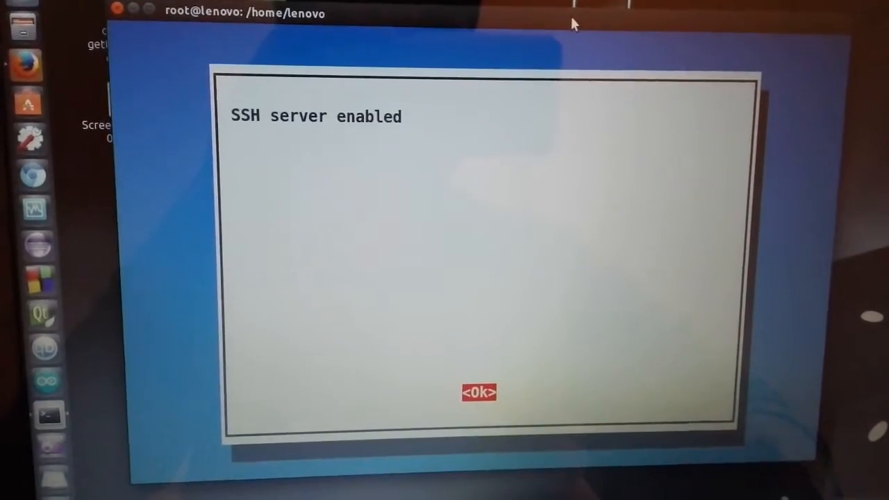
{"action": "left_click", "coordinate": [478, 392]}
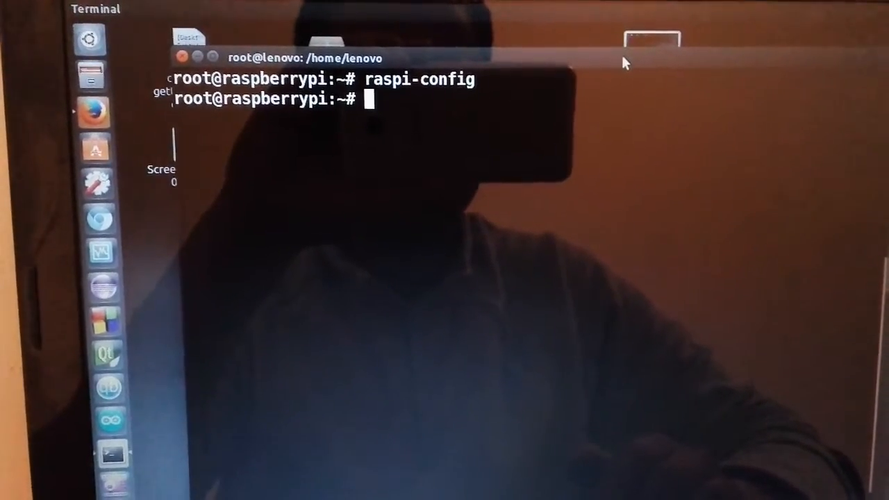
Run nano /etc/ssh/sshd_config to edit the SSH daemon configuration
{"action": "type", "text": "n"}
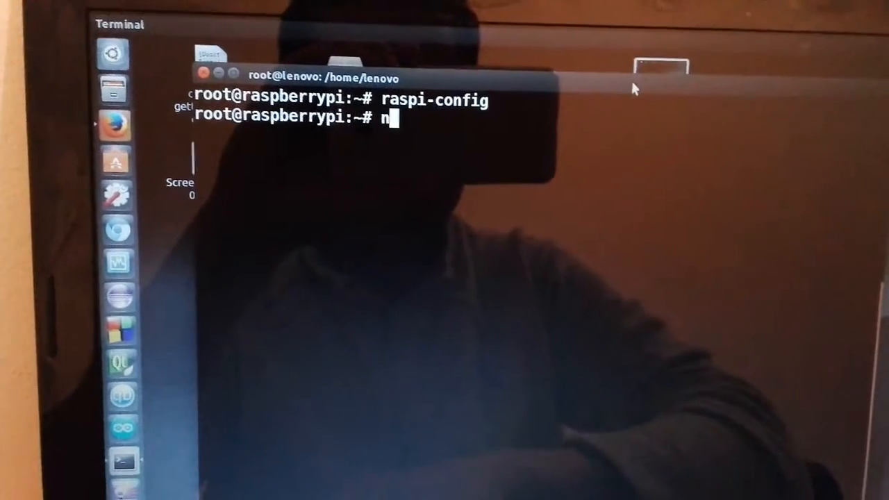
{"action": "type", "text": "ano"}
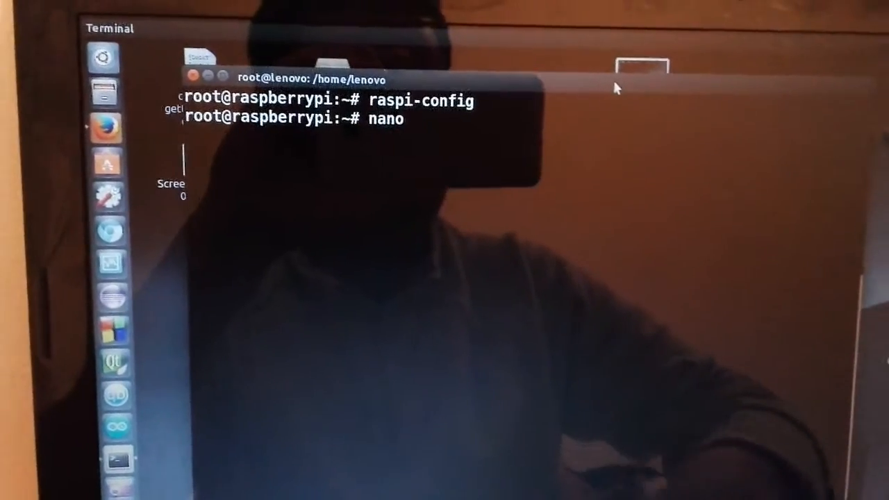
{"action": "type", "text": "/etc"}
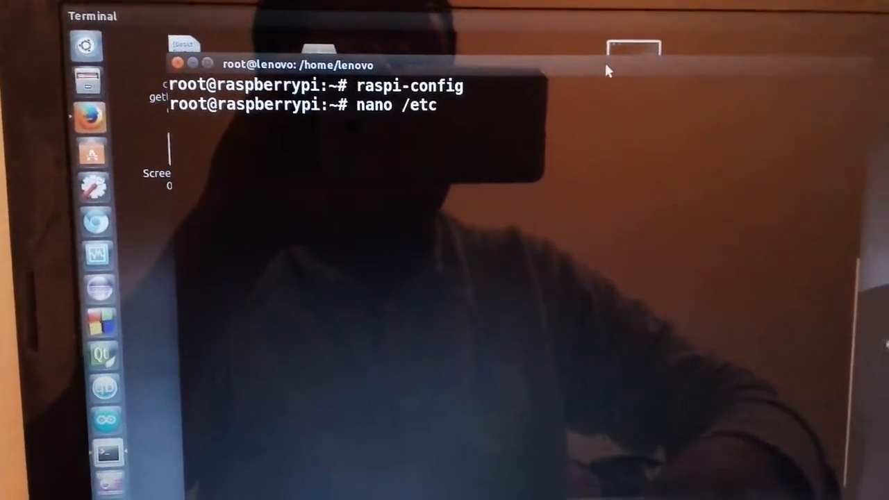
{"action": "type", "text": "/ssh/ss"}
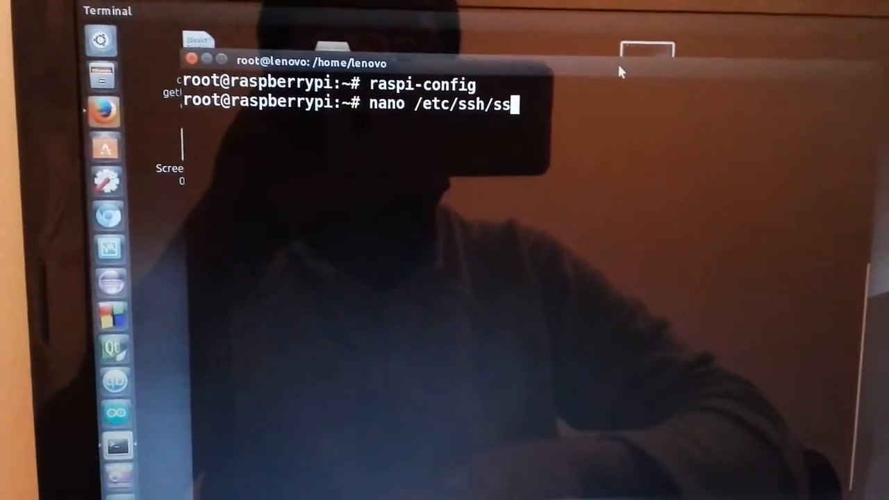
{"action": "type", "text": "hd"}
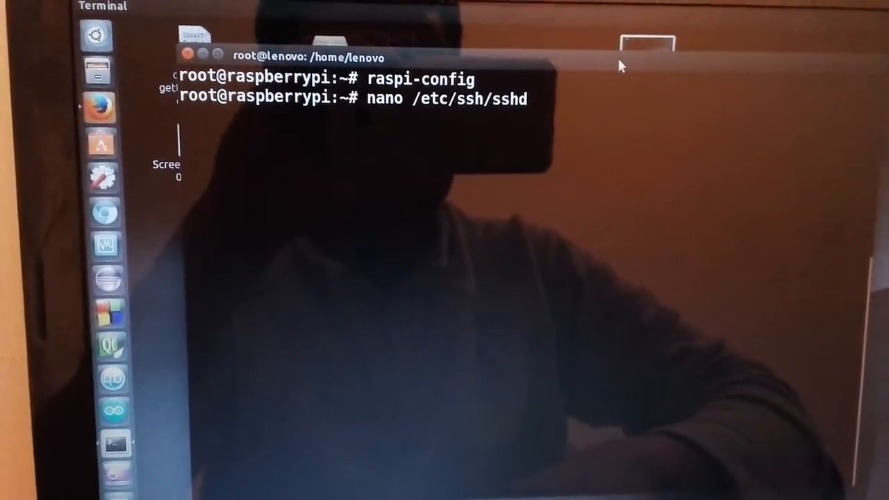
{"action": "type", "text": "_con"}
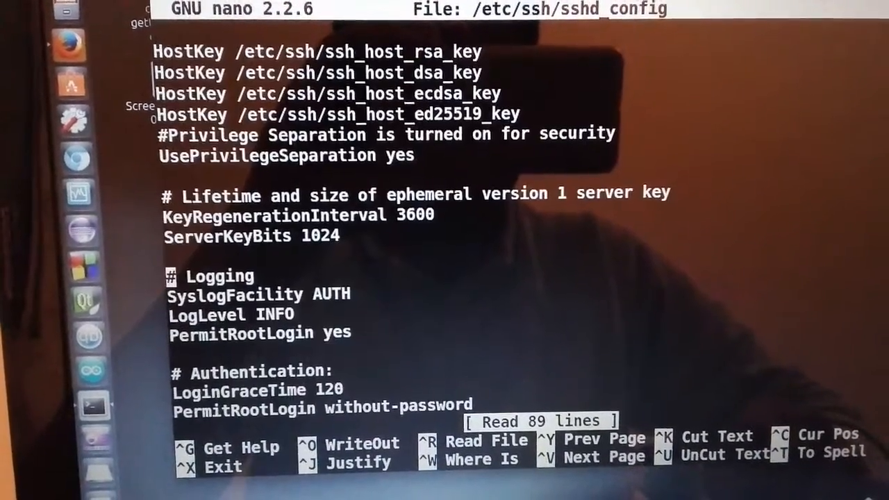
Confirm PermitRootLogin yes in the config, then exit nano with Ctrl+X
{"action": "scroll", "scroll_direction": "down", "scroll_amount": 3}
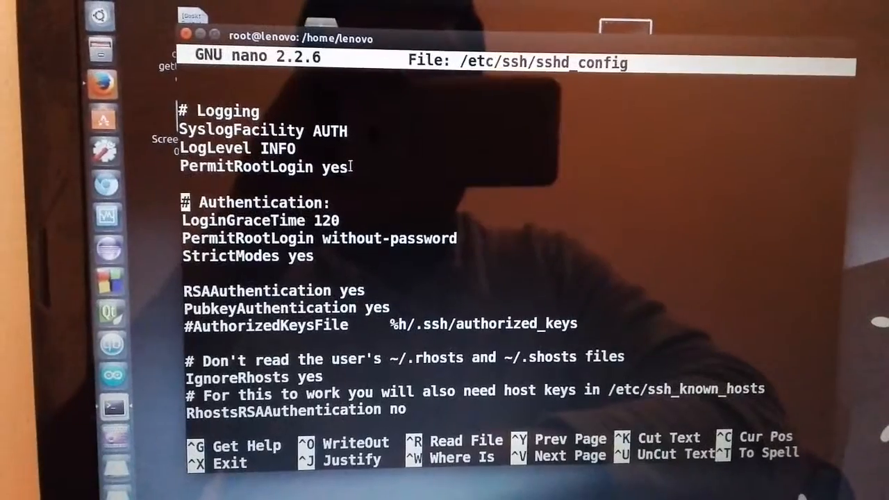
{"action": "key", "text": "ctrl+x"}
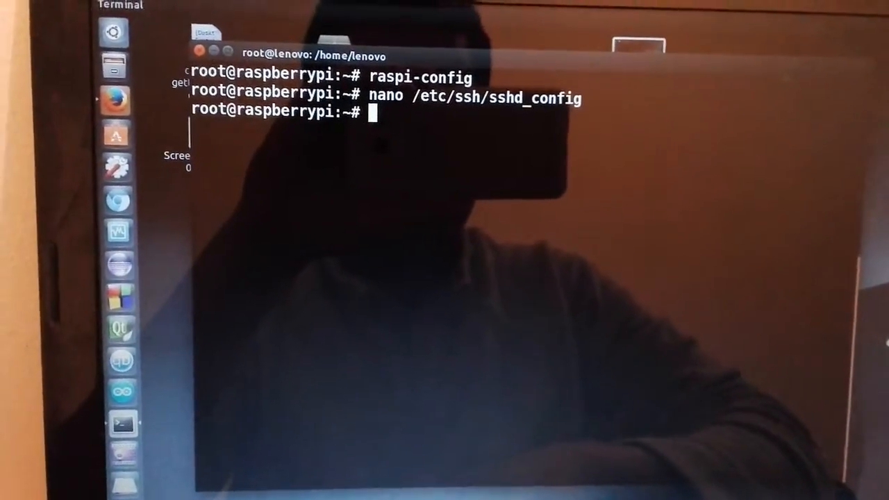
Begin typing 'ssh service rest' at the root prompt without running it
{"action": "type", "text": "ss"}
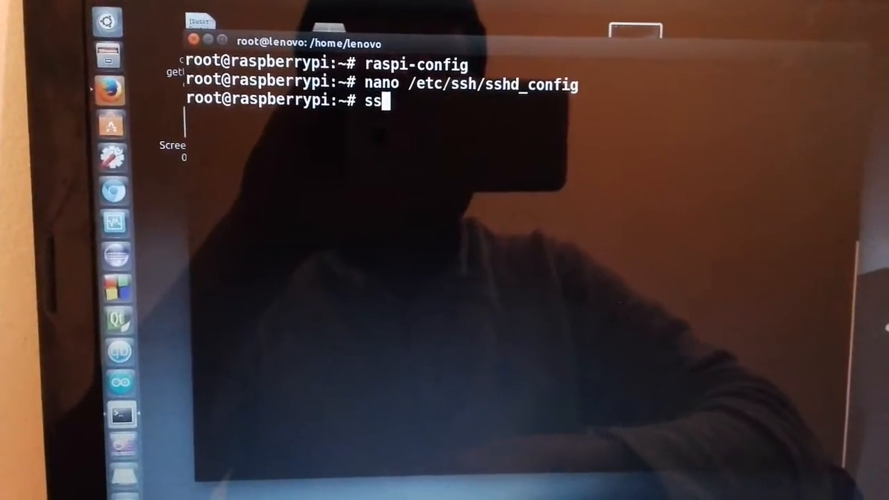
{"action": "type", "text": "h se"}
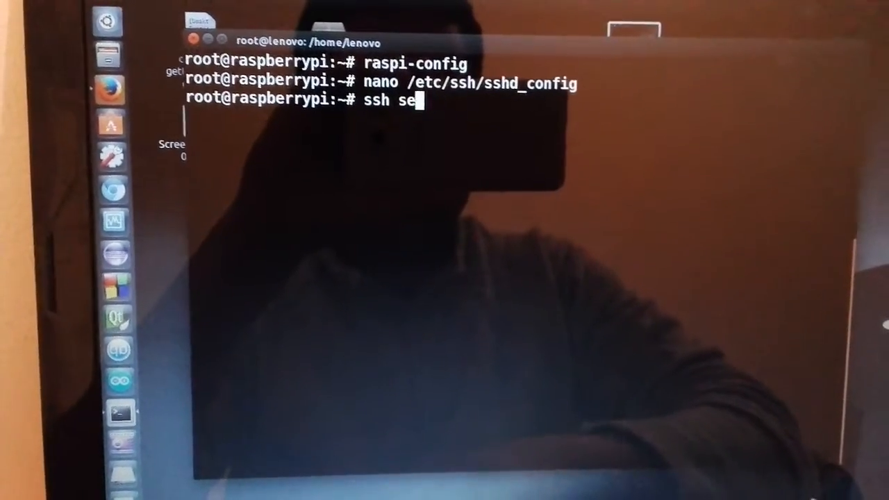
{"action": "type", "text": "rvice"}
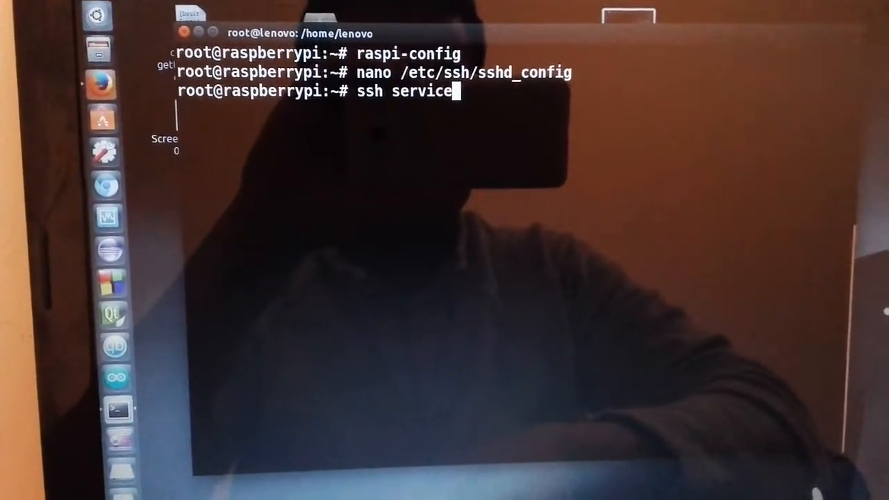
{"action": "type", "text": "rest"}
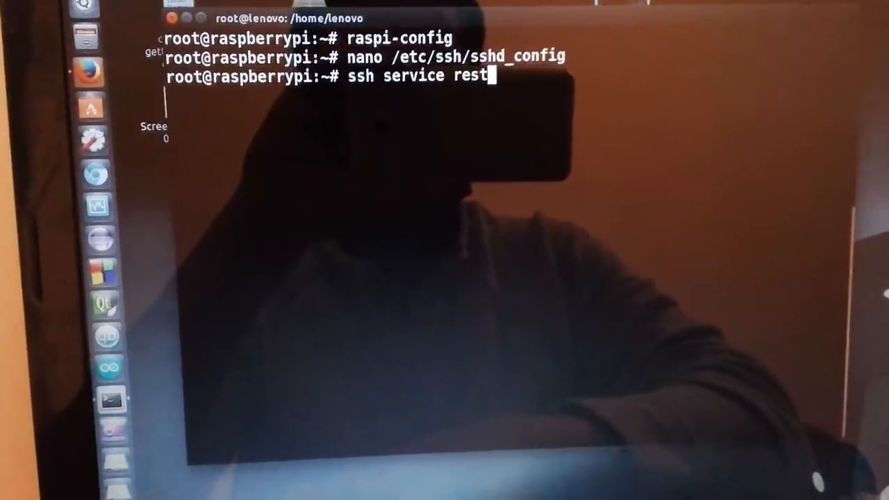